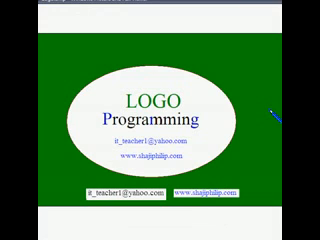
mouse_move(270, 112)
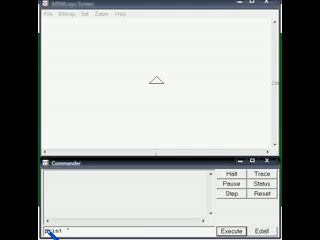
- Enter a print command with the email text 'teacher@yahoo' in the Commander
text(print)
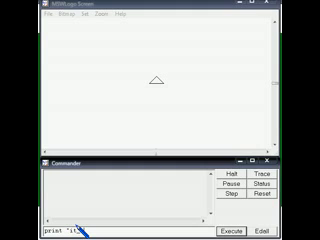
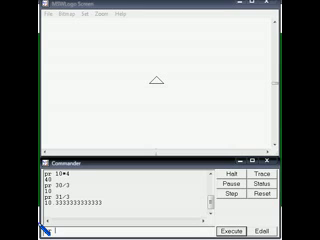
- Enter a print command using add with two numbers and see Logo's response
text(add 4 5)
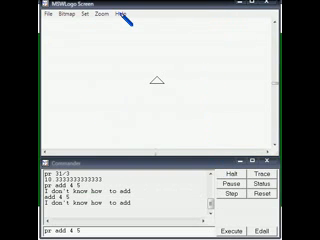
- Search the Help index for 'ad', then ACTIVEAREA to reach the opening entries
click(96, 18)
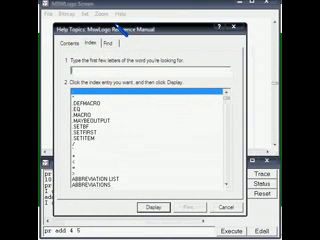
text(add)
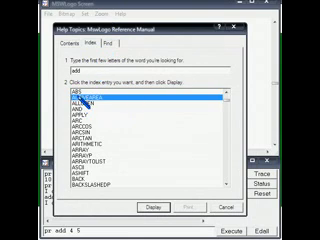
text(ACTIVEAREA)
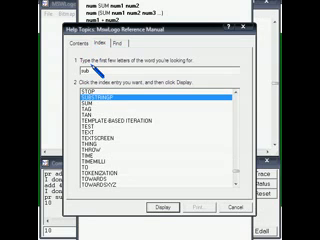
- Search the Help index for 'd' to jump to the D entries
text(d)
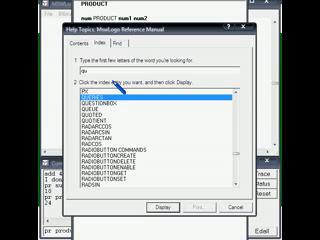
- Search the Help index for 'quotient' to reach the QUOTIENT entry
text(quotient)
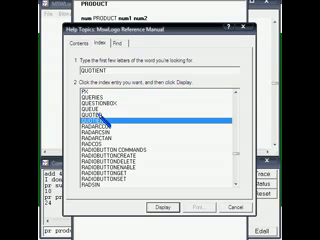